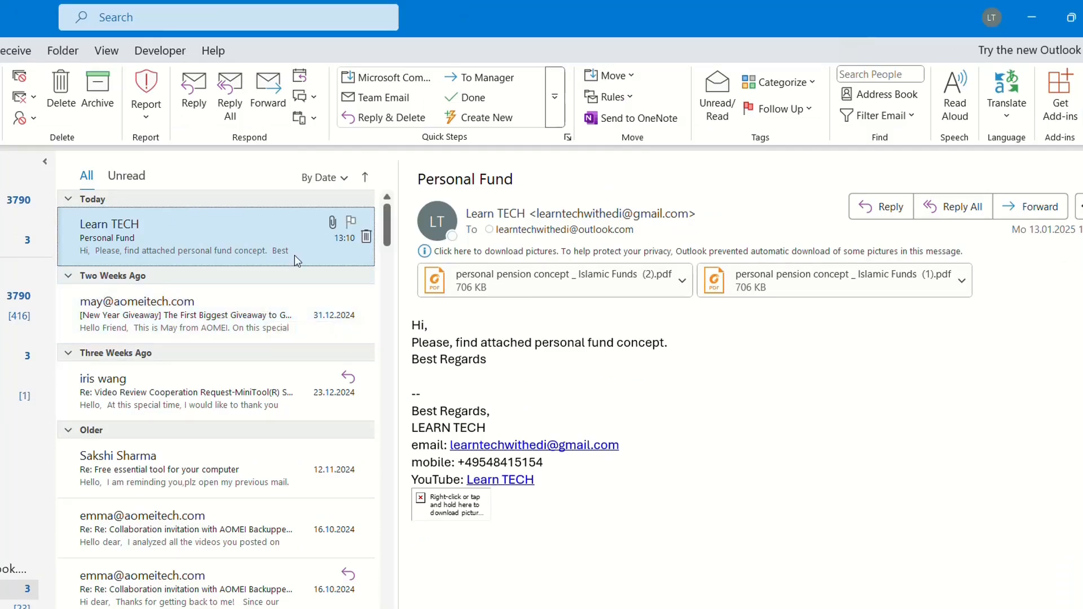
mouse_move(296, 259)
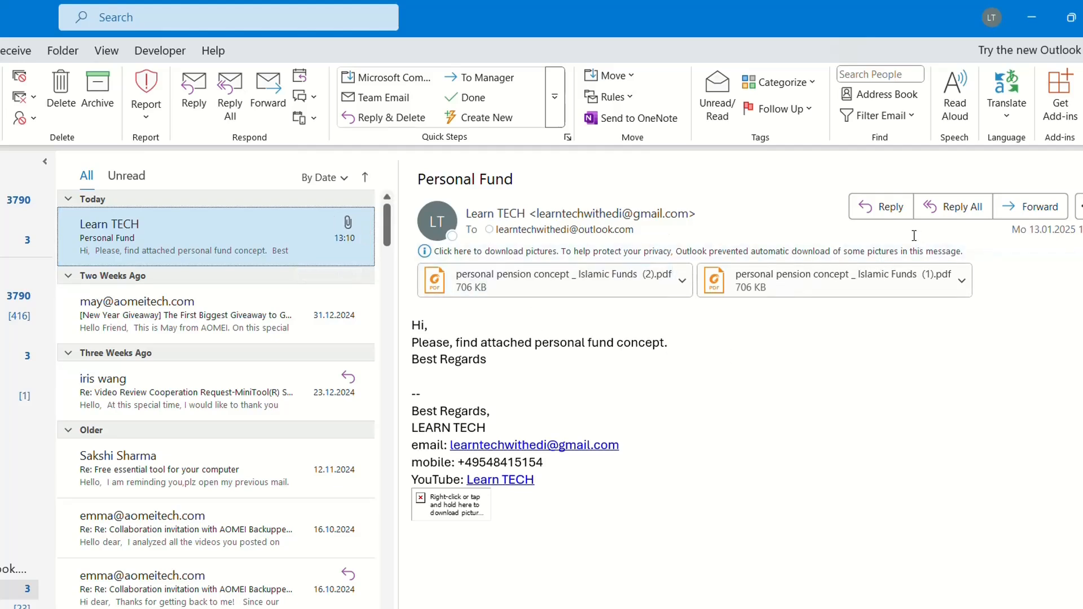
mouse_move(907, 230)
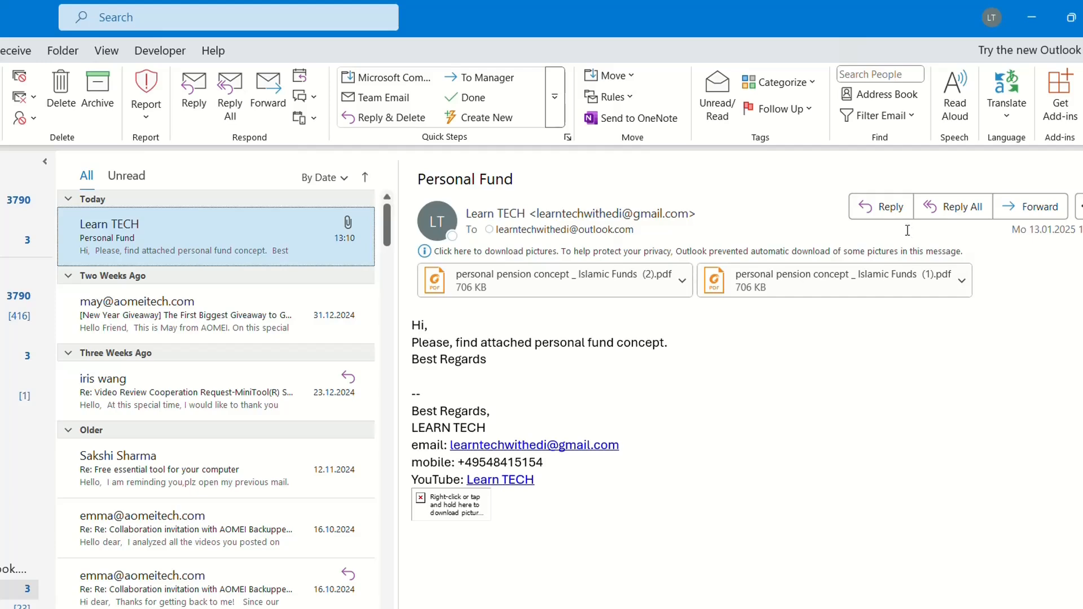
Step: Start a plain reply to the Personal Fund email and try entering a recipient for forwarding
click(492, 251)
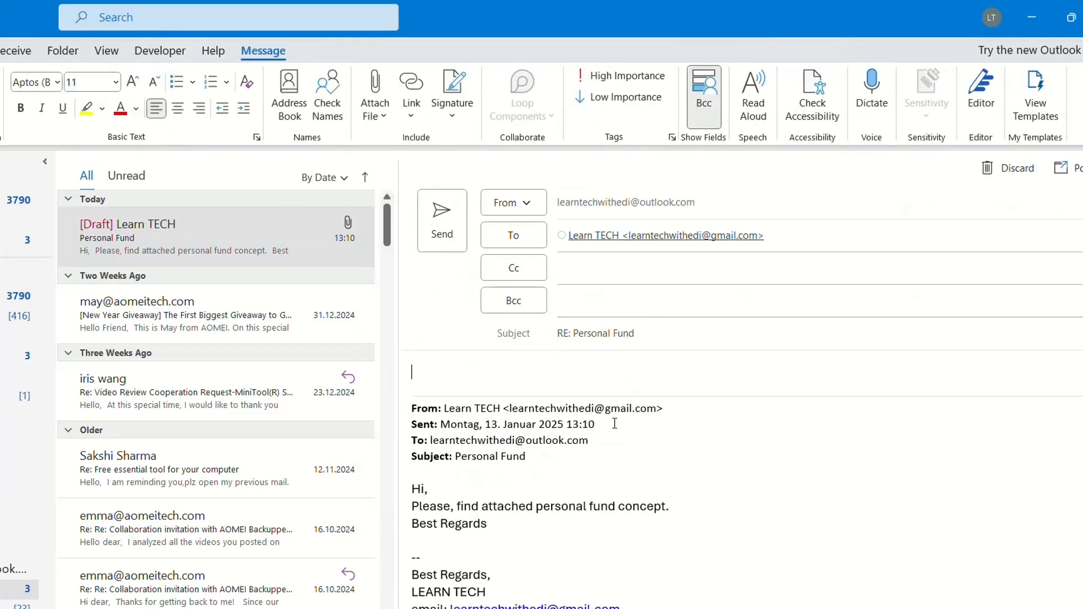
mouse_move(195, 266)
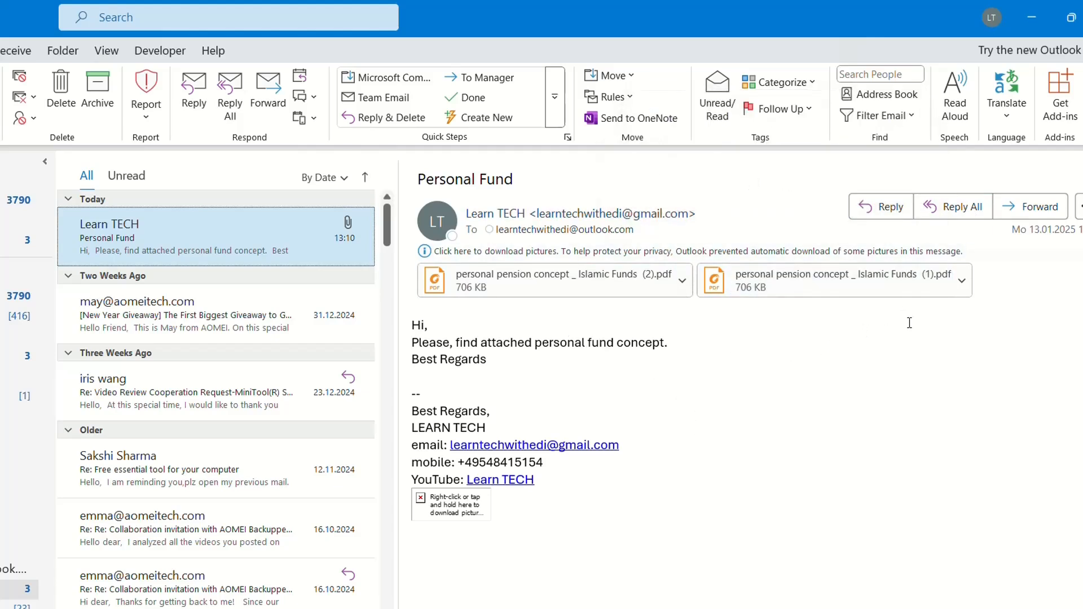
mouse_move(902, 350)
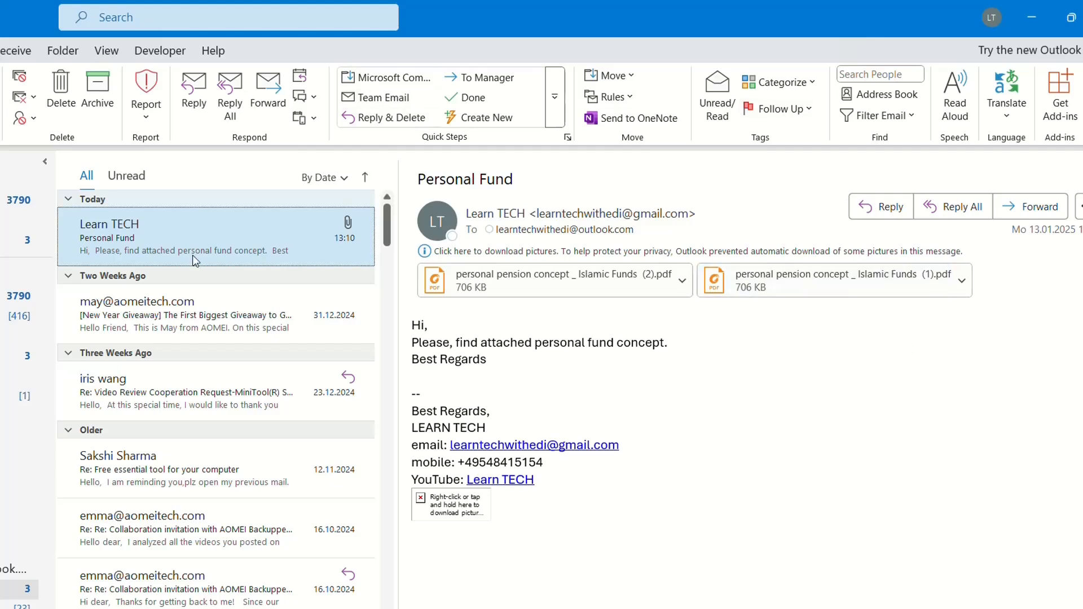
mouse_move(772, 348)
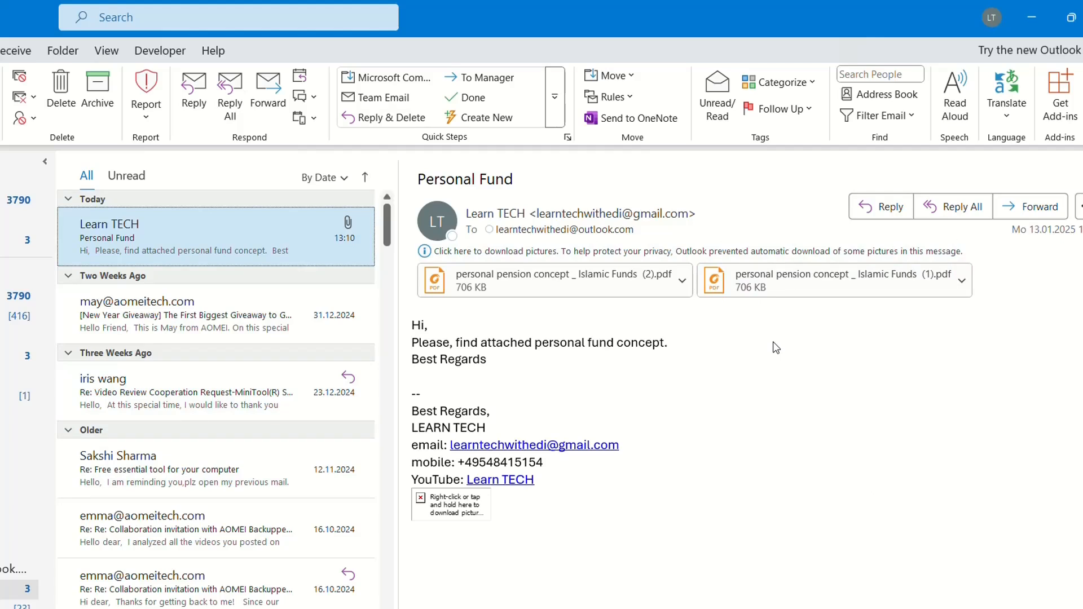
mouse_move(761, 309)
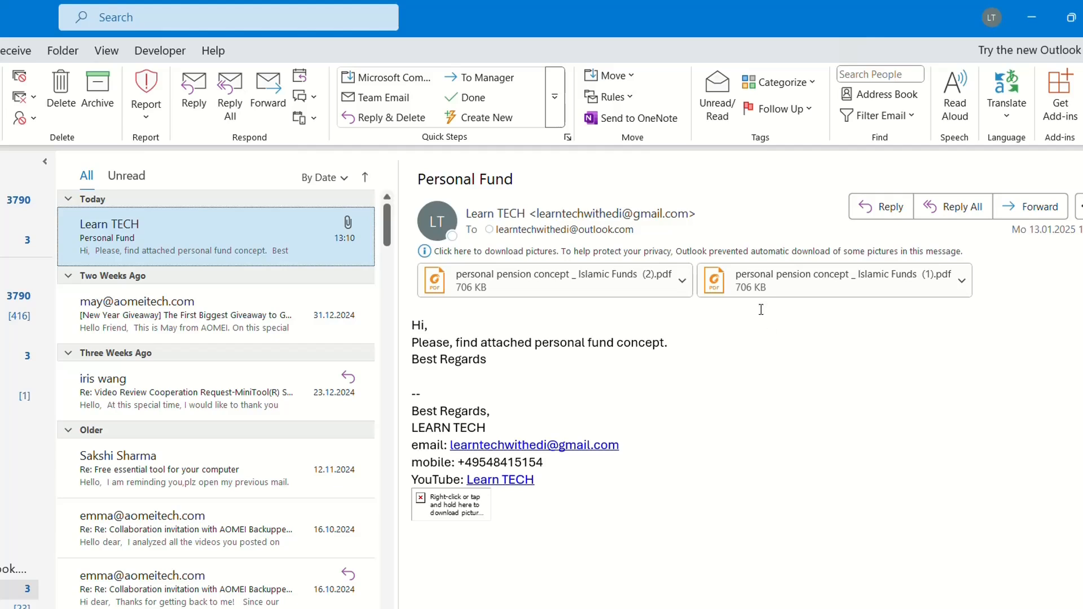
mouse_move(1049, 210)
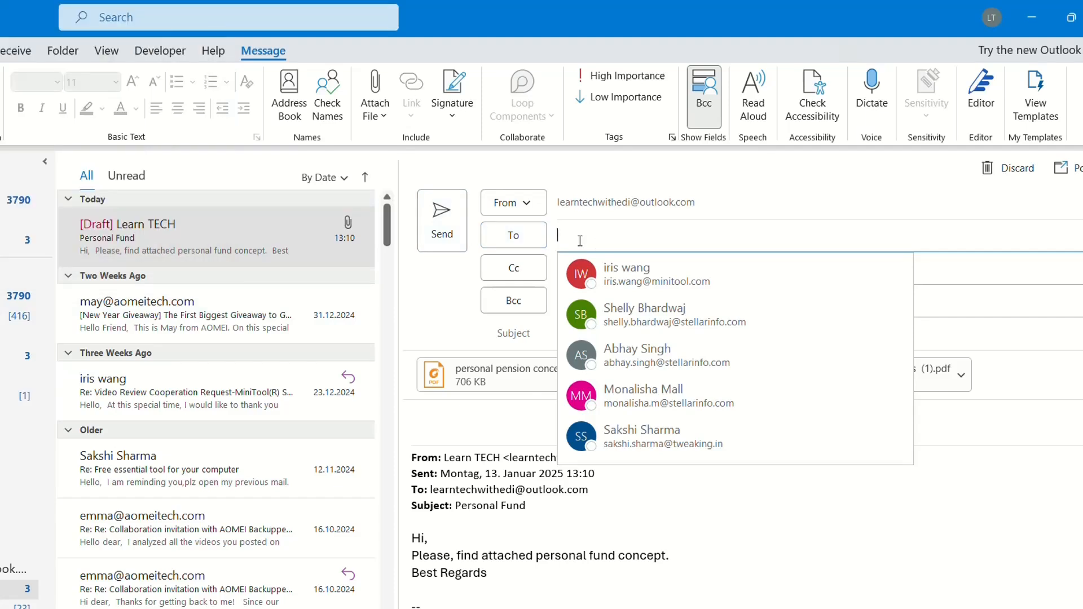
mouse_move(603, 239)
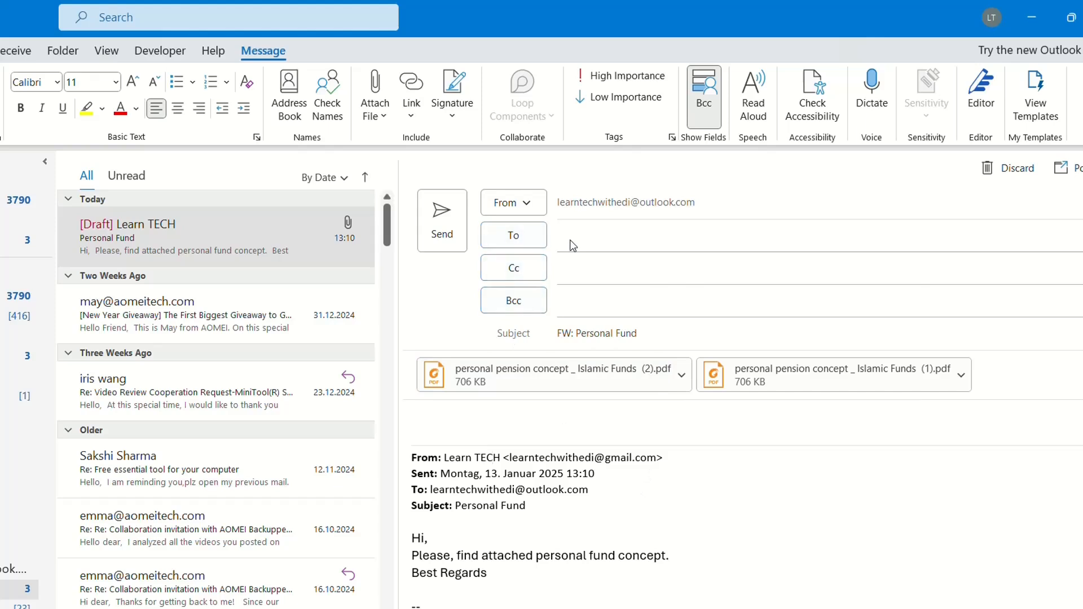
click(571, 237)
text(l)
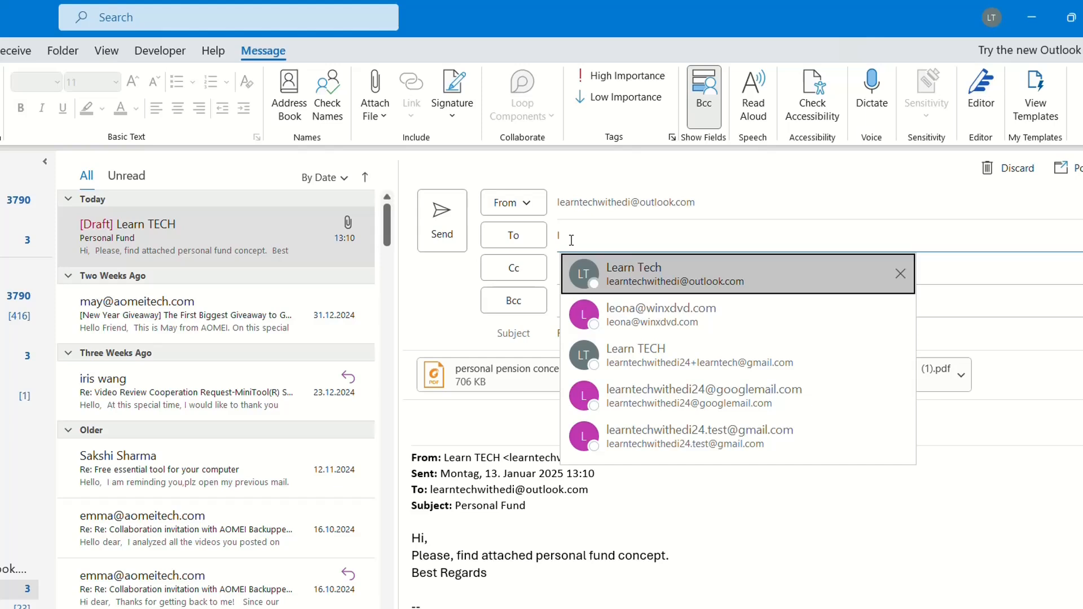
mouse_move(467, 451)
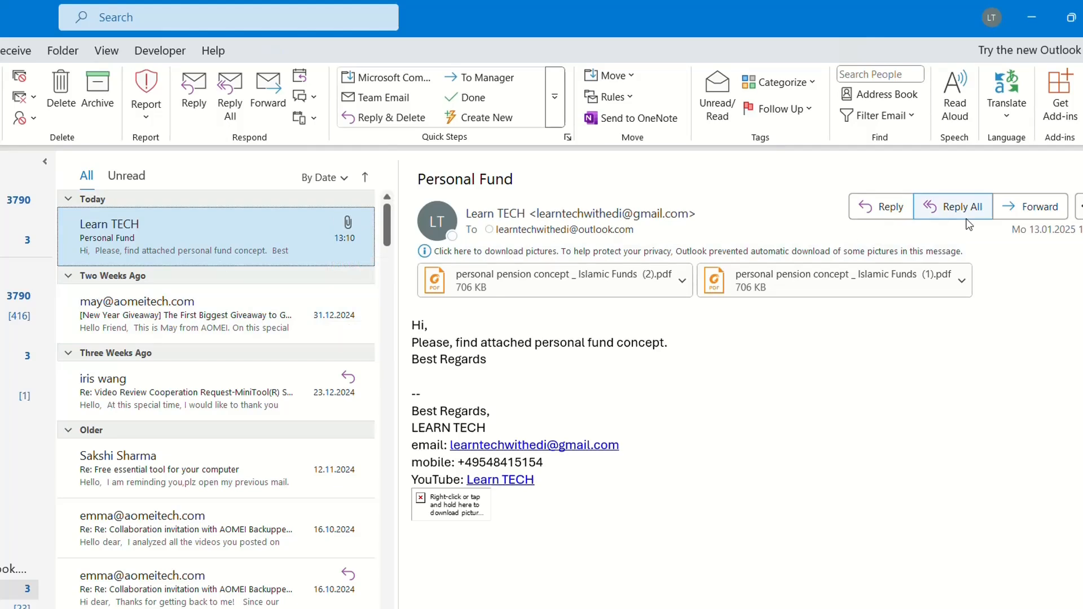
mouse_move(1054, 101)
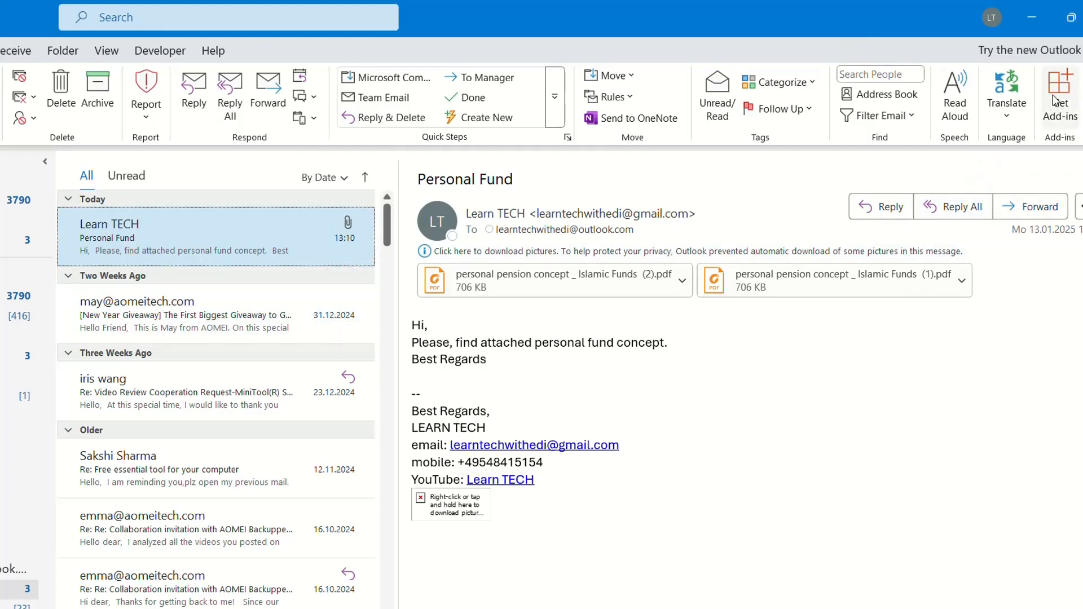
Step: Search the Outlook add-in store for "reply with" to list reply-with-attachment add-ins
click(1061, 90)
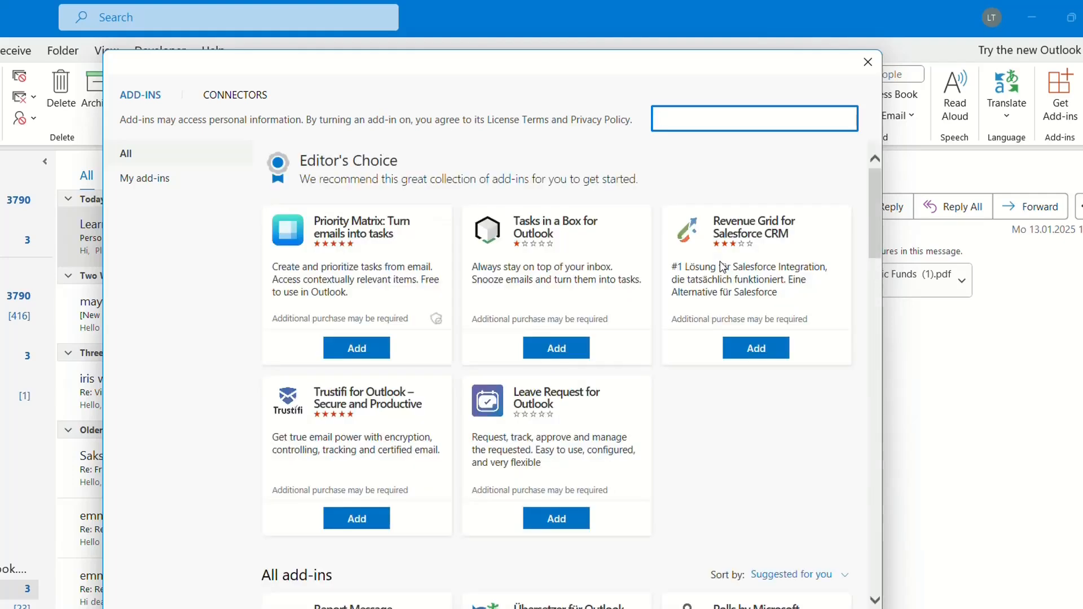
click(754, 119)
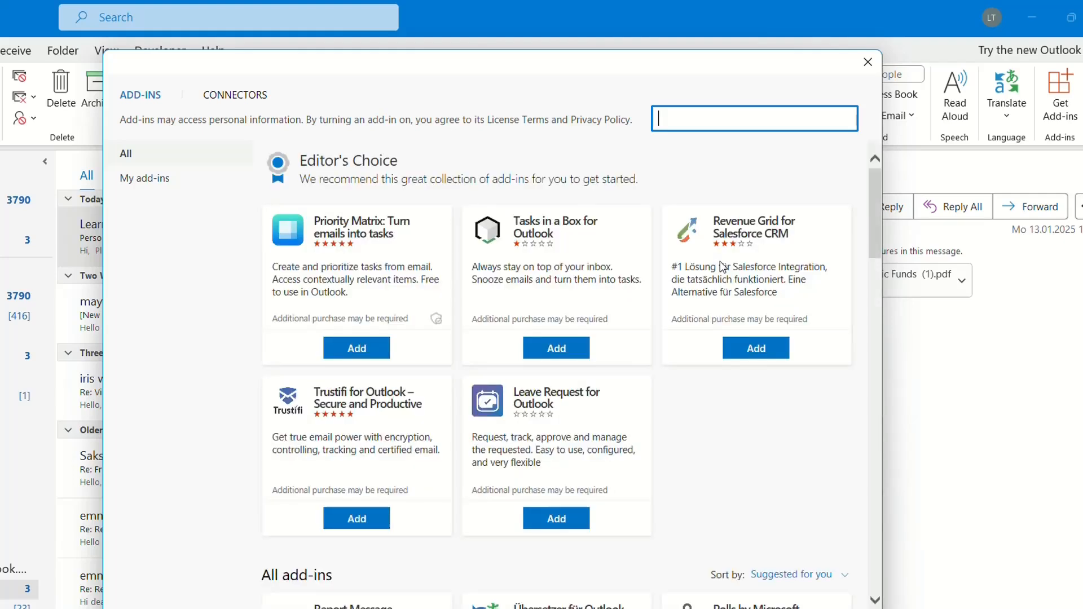
mouse_move(657, 120)
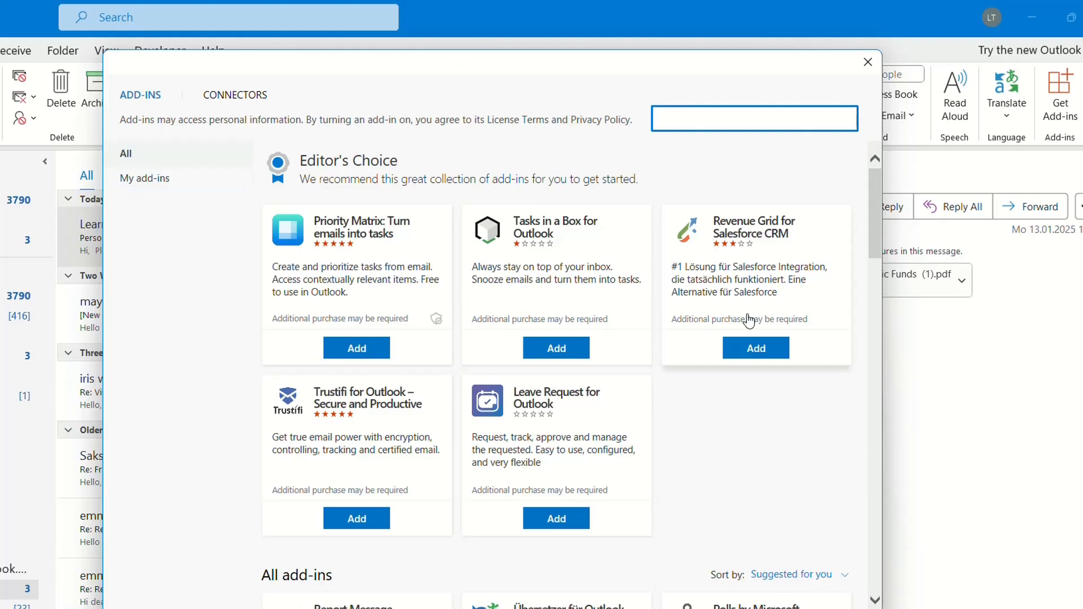
click(753, 118)
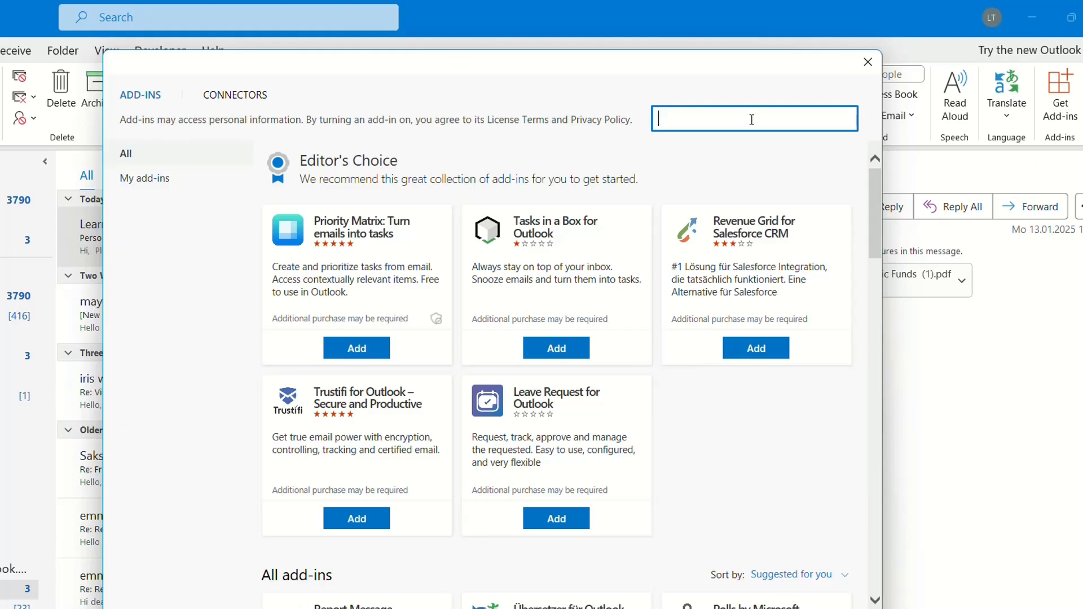
text(reply)
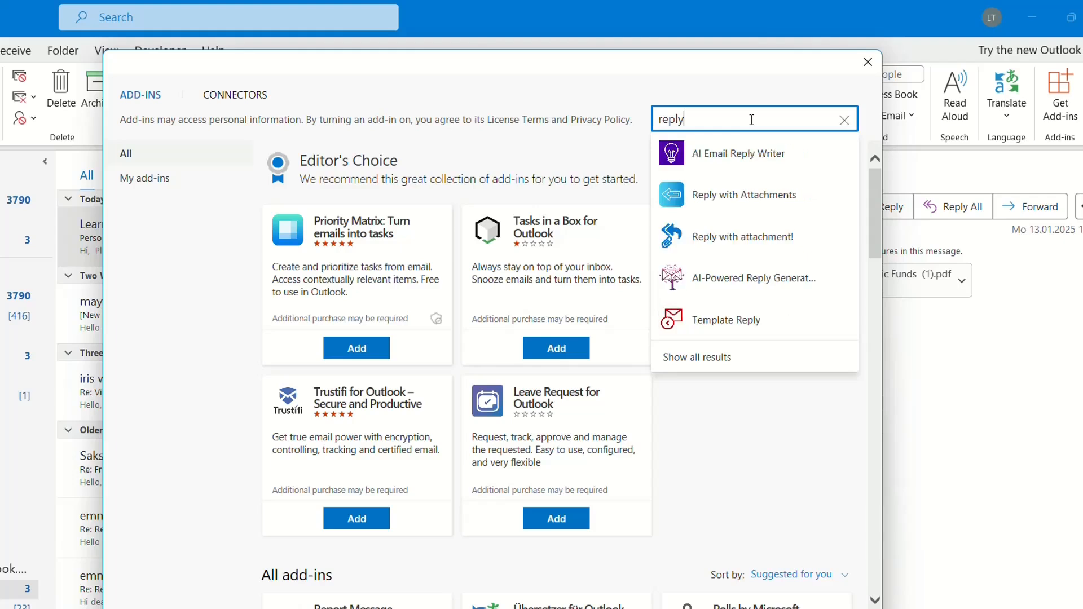
text(a)
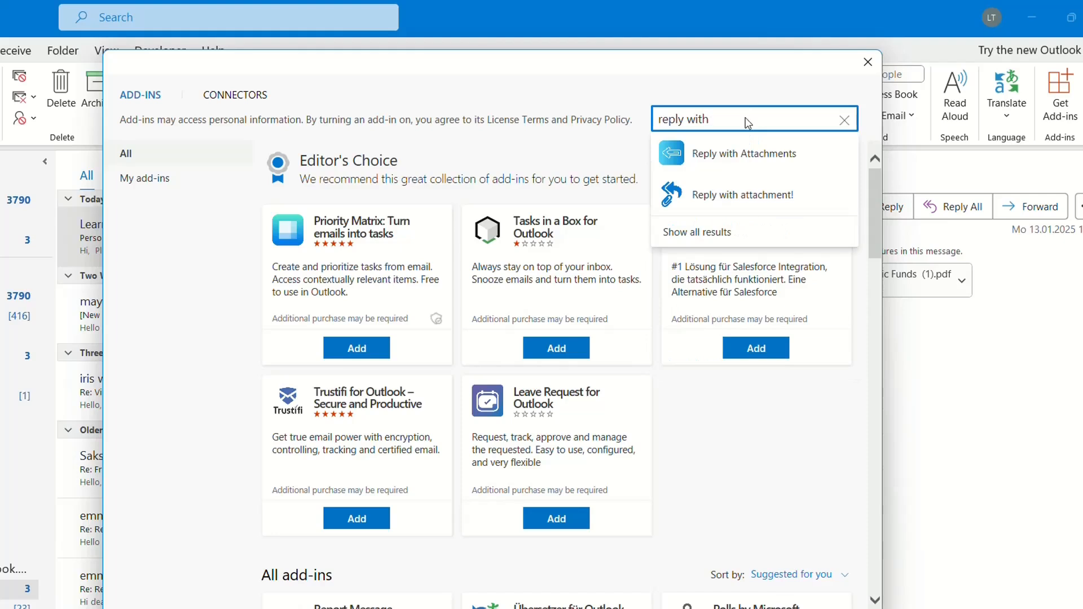
mouse_move(733, 198)
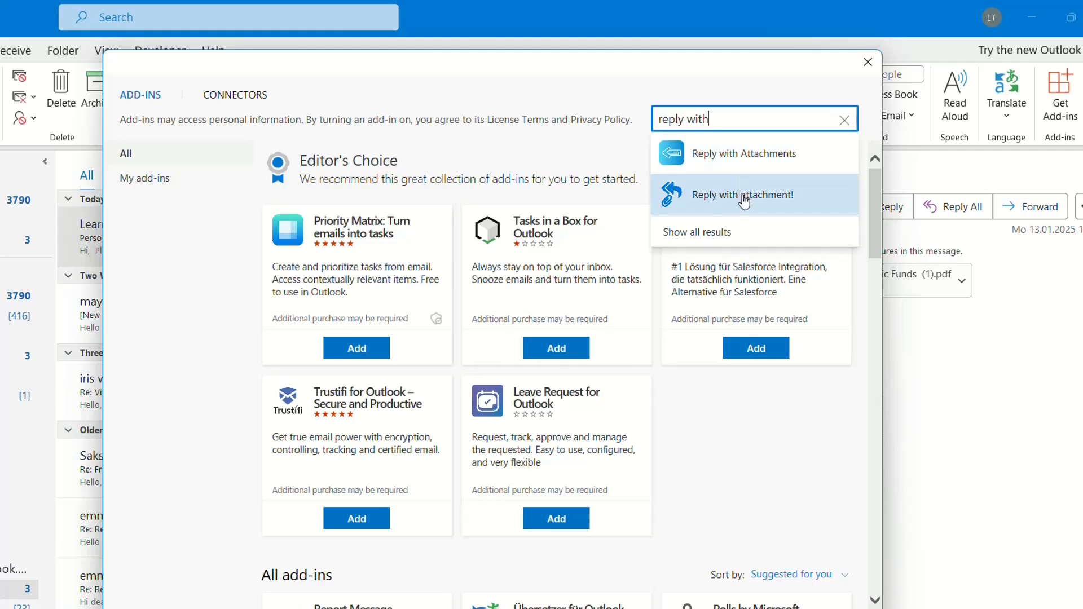
Step: Add the Reply with attachment! add-in to Outlook and return to the Personal Fund email
click(744, 194)
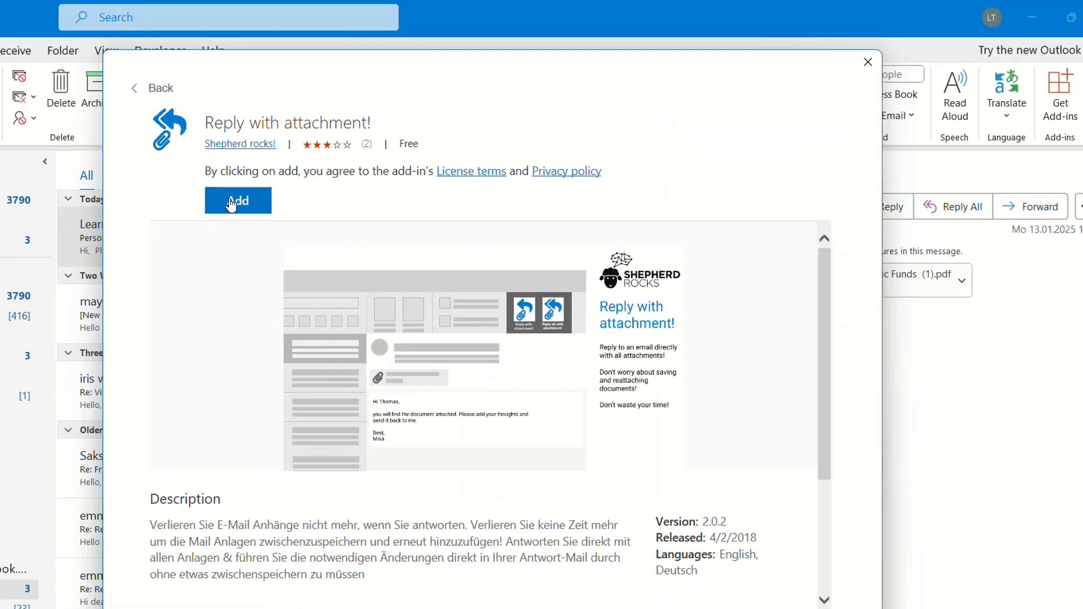
click(237, 201)
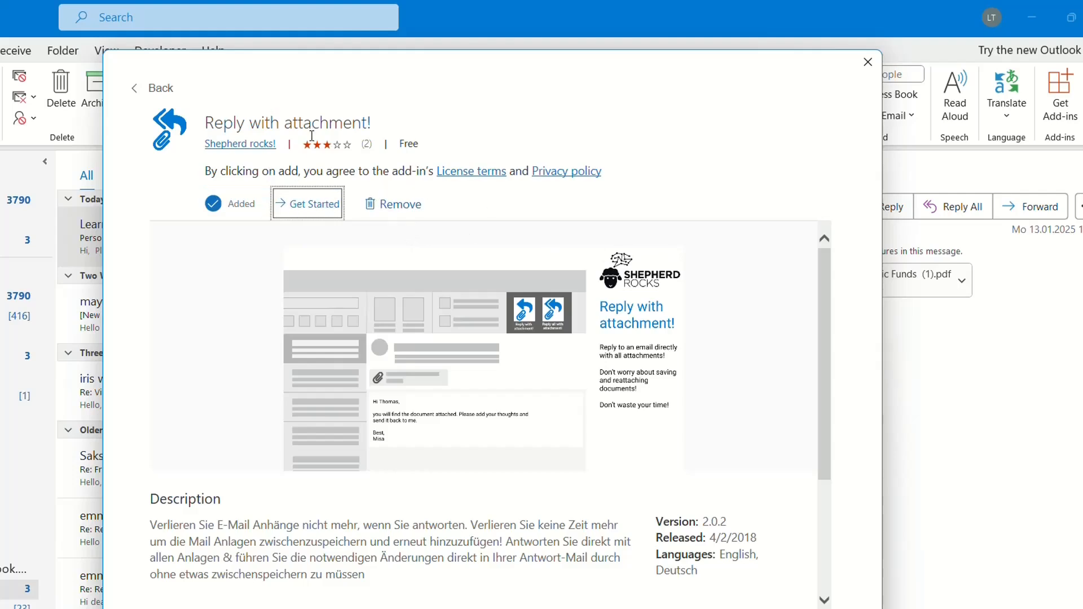
click(307, 203)
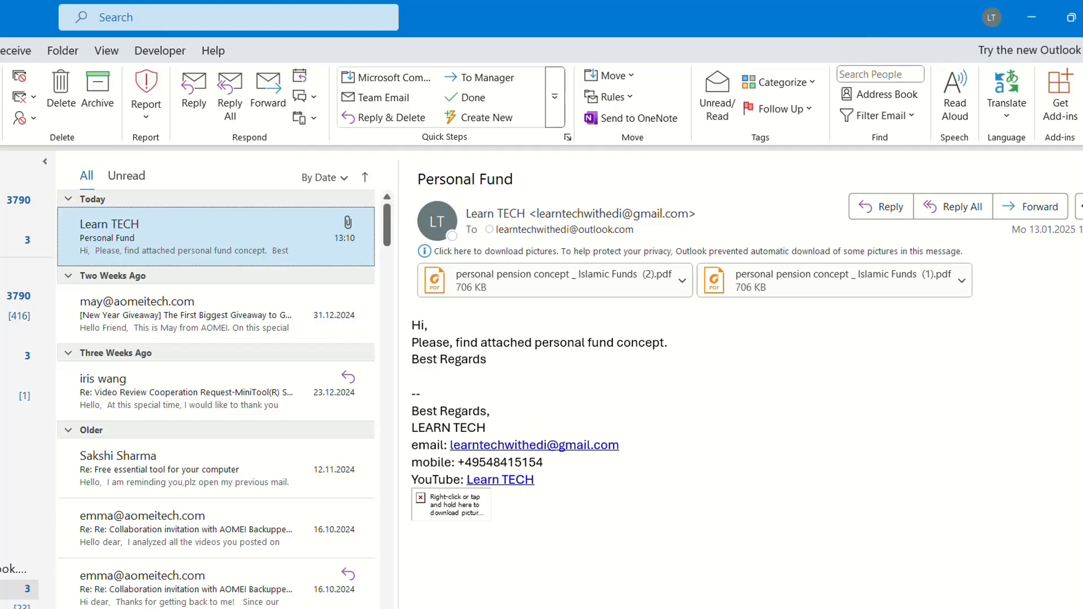
mouse_move(914, 397)
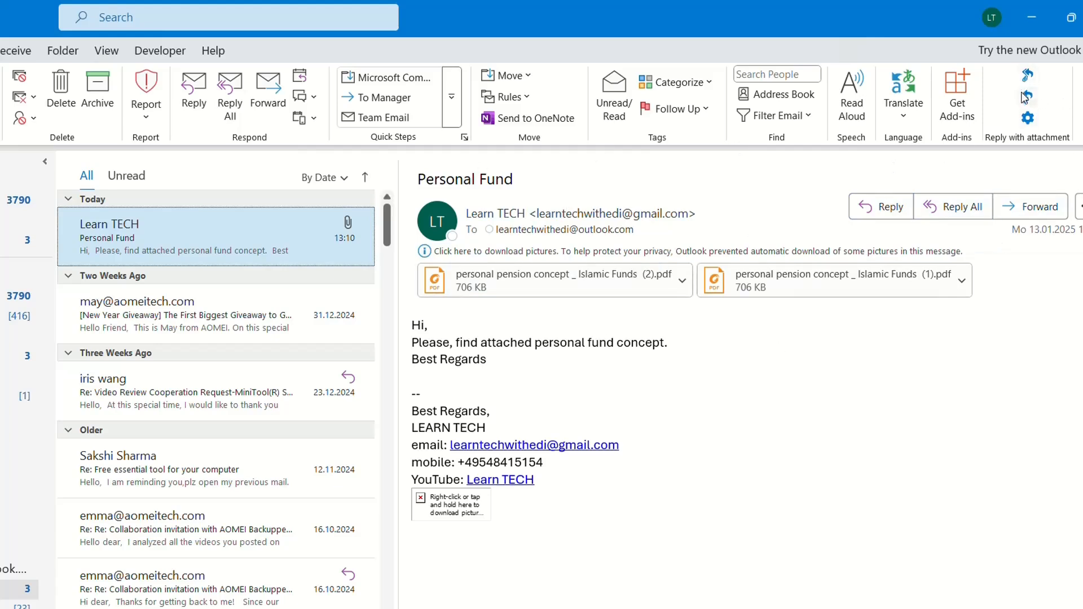
mouse_move(1058, 67)
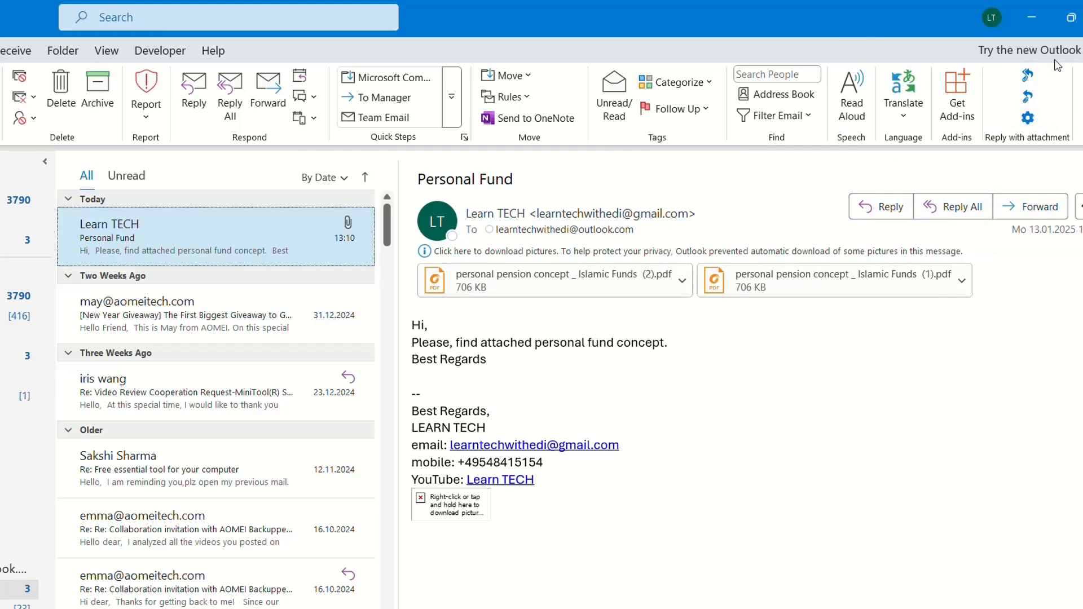
mouse_move(1032, 141)
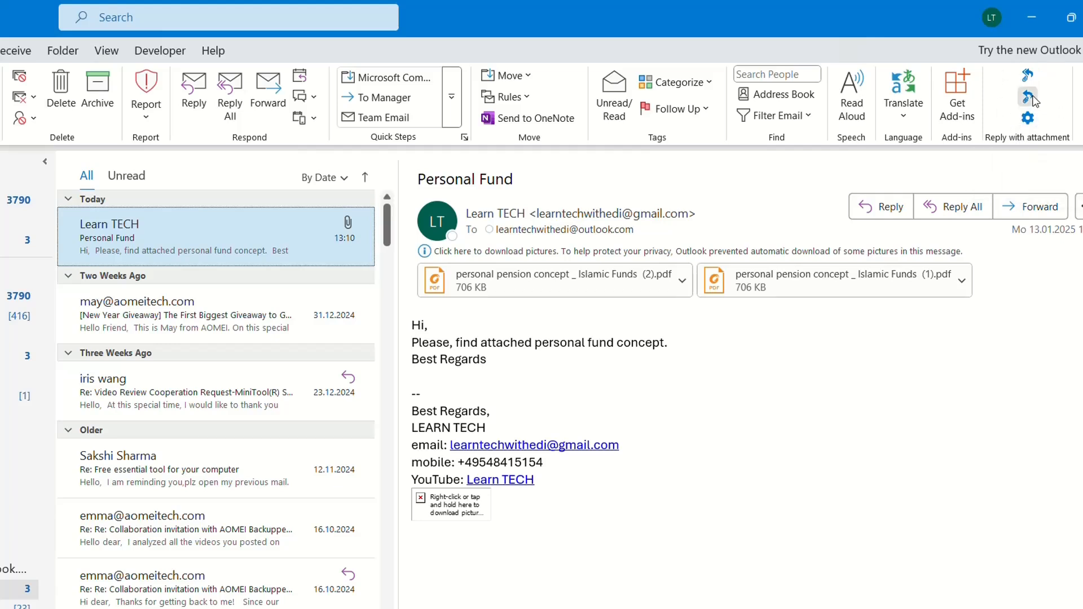
Step: Reply to the Personal Fund email keeping both of its PDF attachments via the add-in
click(1029, 97)
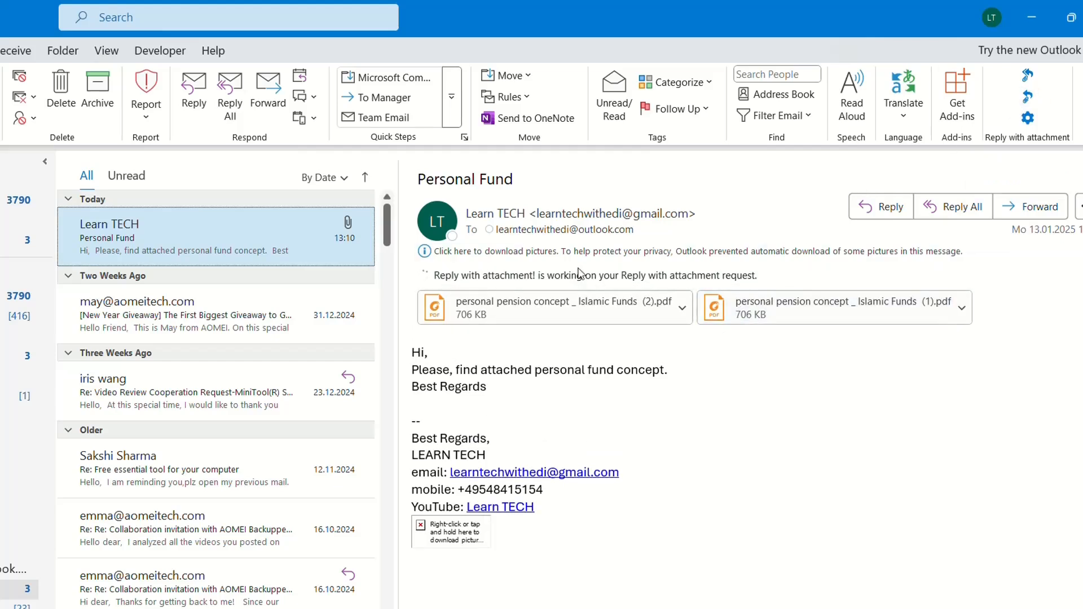
mouse_move(679, 271)
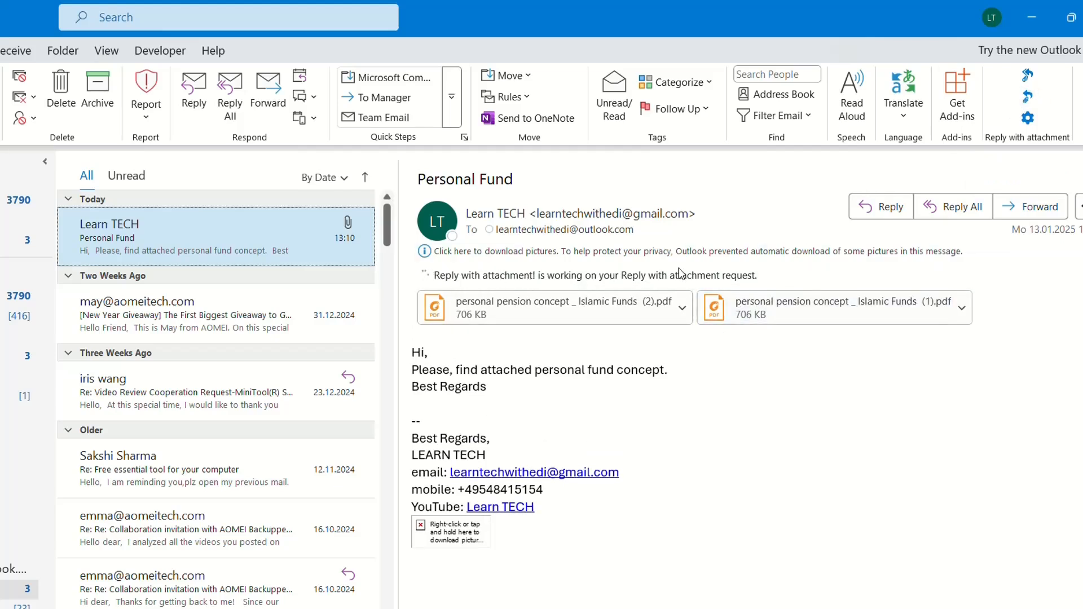
mouse_move(618, 280)
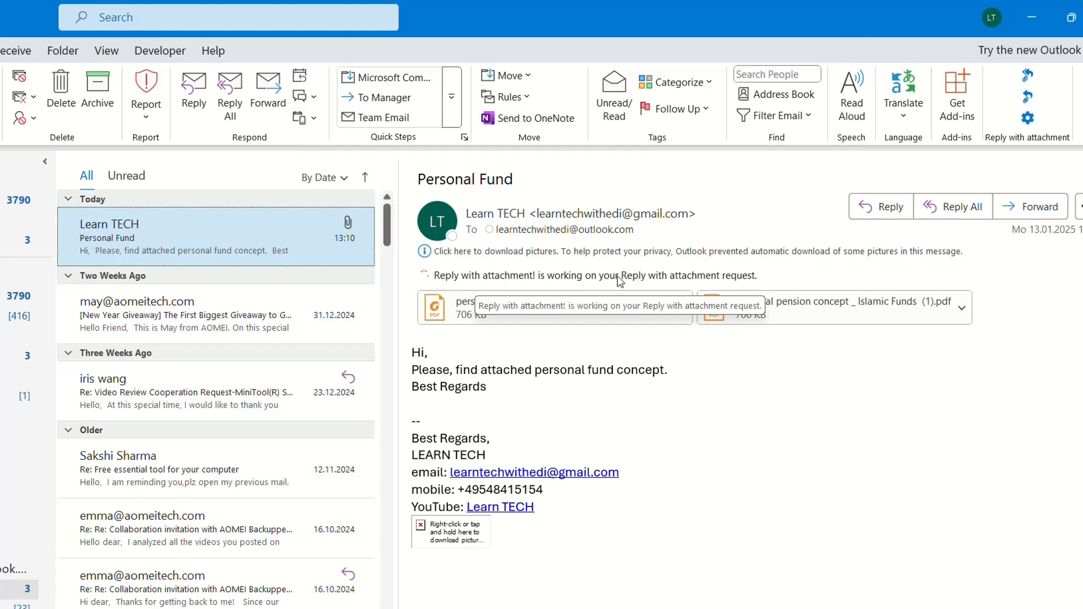
mouse_move(739, 283)
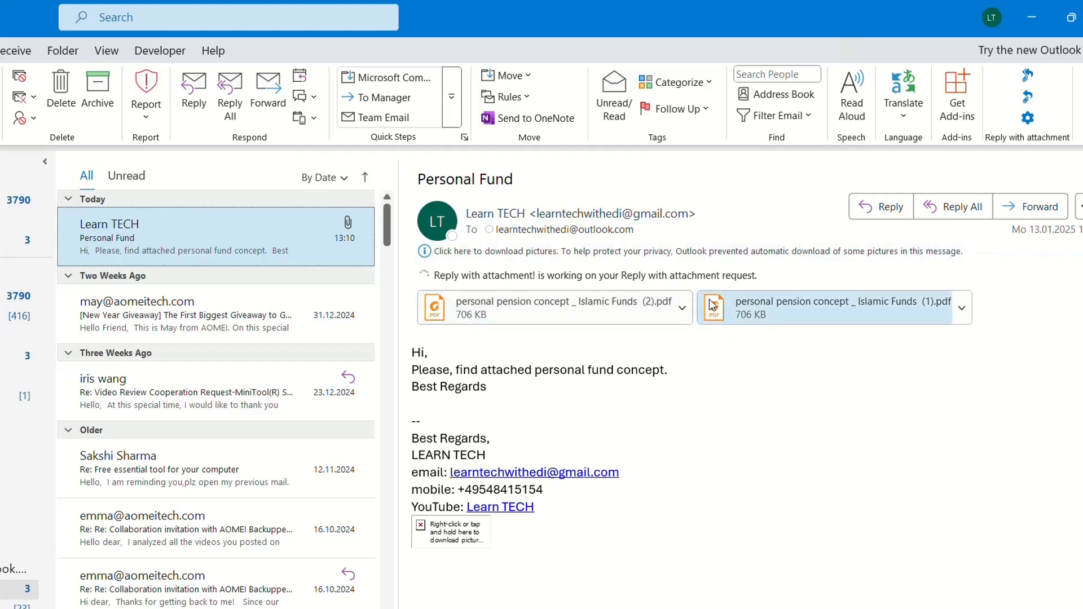
mouse_move(713, 305)
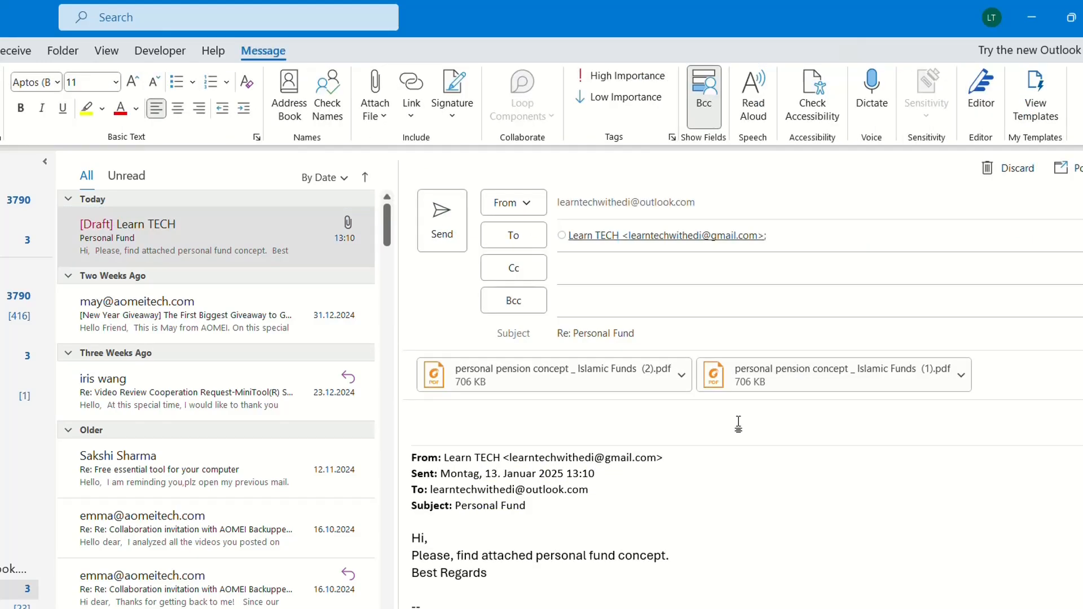
click(416, 422)
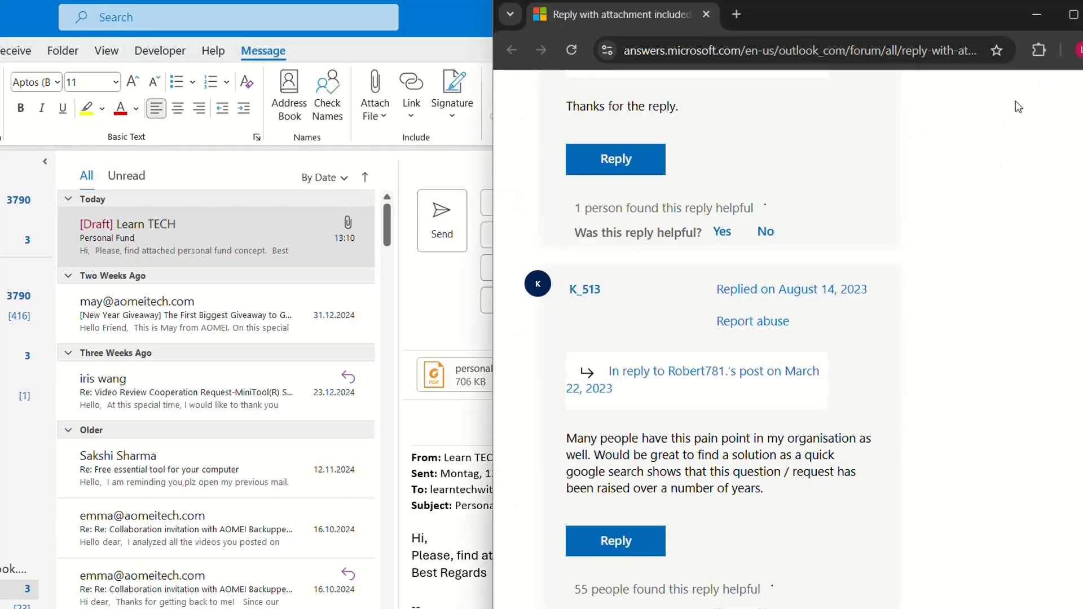
scroll(down, 3)
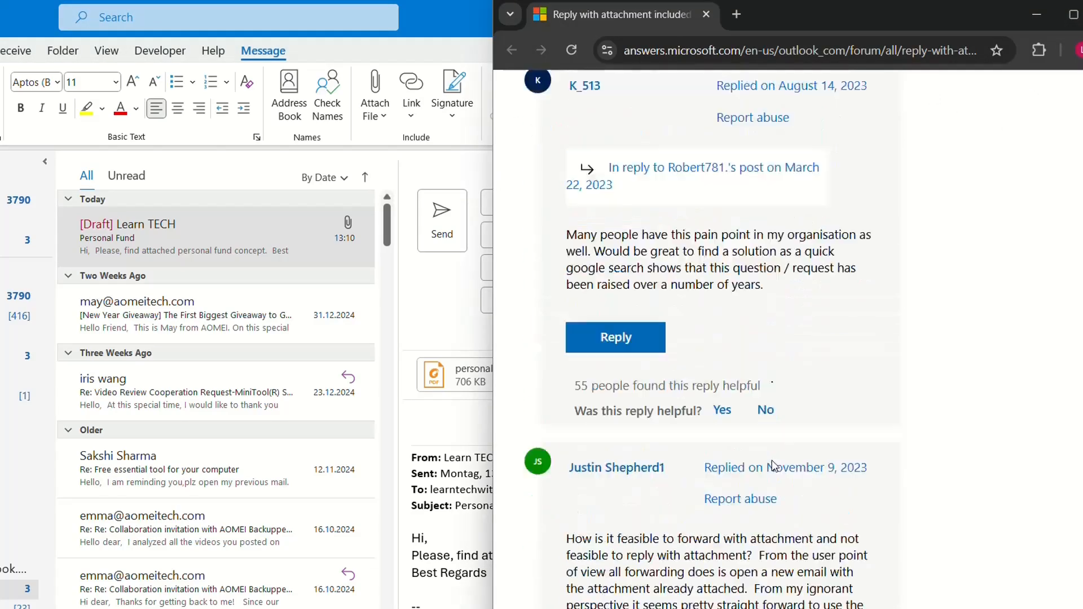
scroll(down, 3)
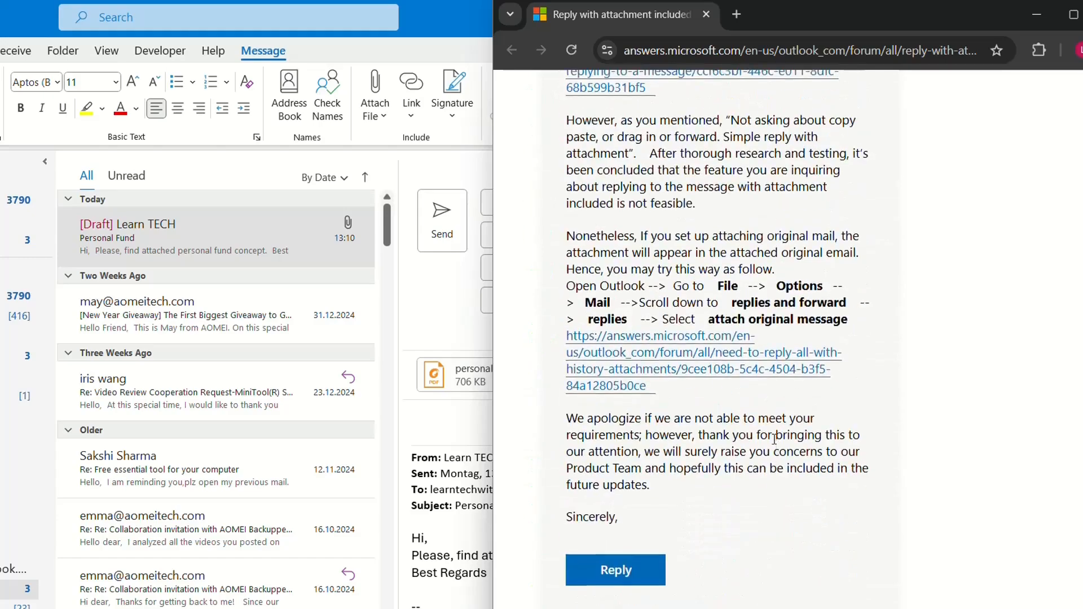
scroll(down, 3)
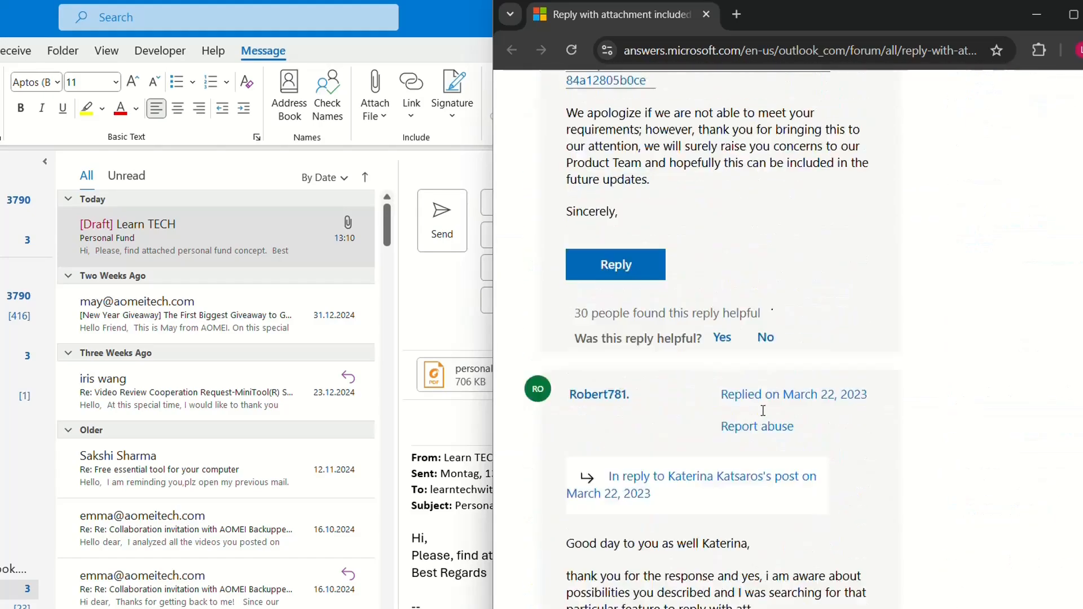
scroll(down, 3)
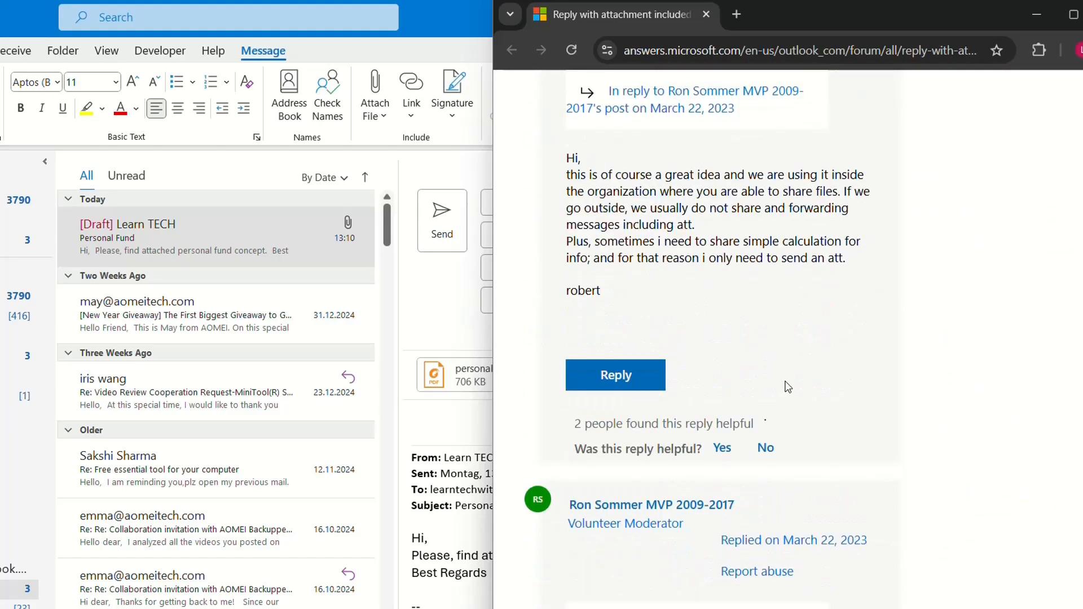
scroll(down, 3)
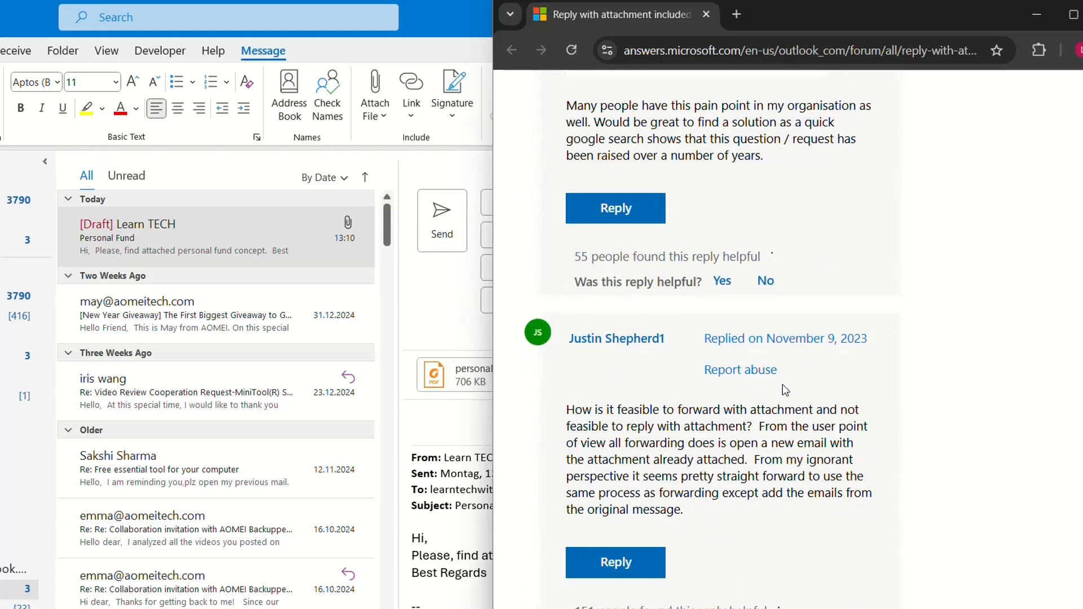